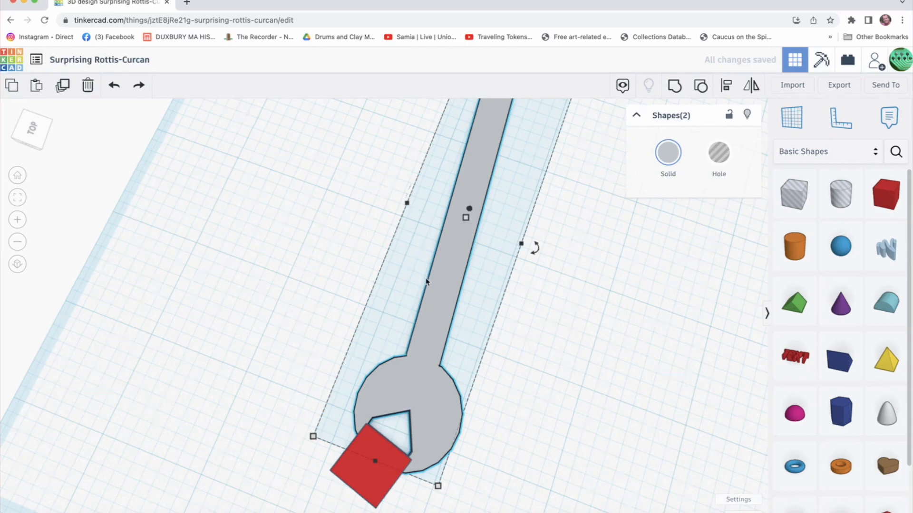
Remove the extra red box overlapping the wrench jaw.
click(115, 86)
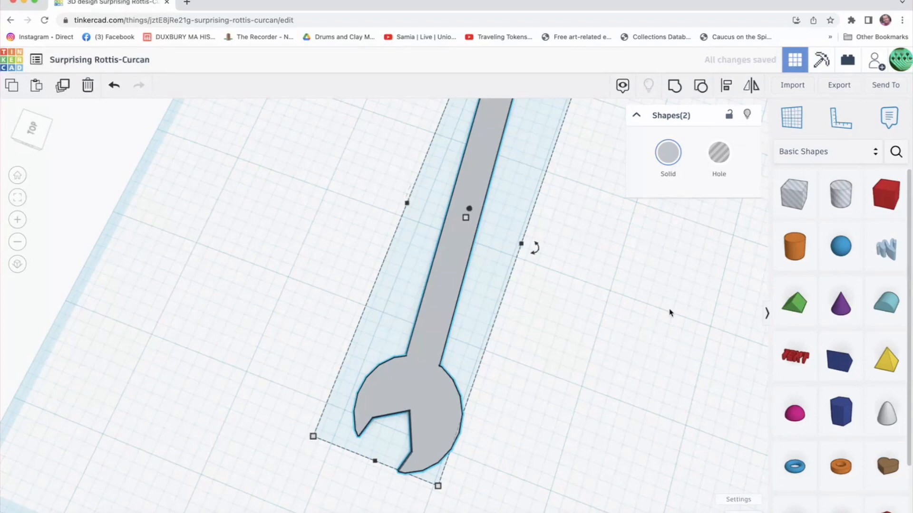
mouse_move(794, 356)
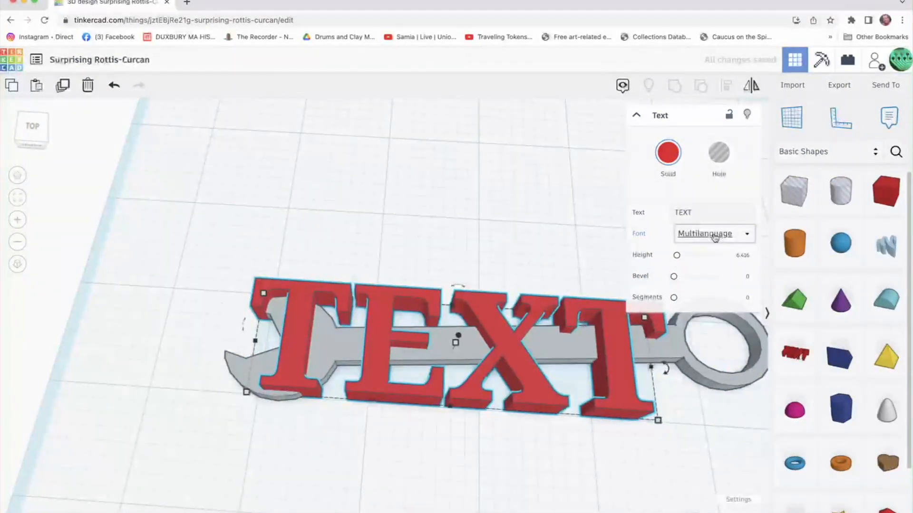
Choose Sans from the Font list for the red TEXT shape, then select its Text field.
click(698, 213)
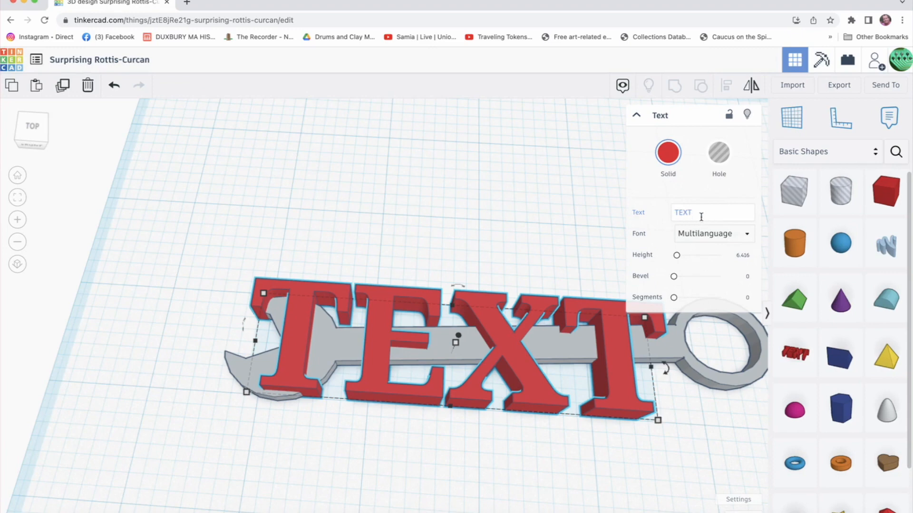
click(713, 233)
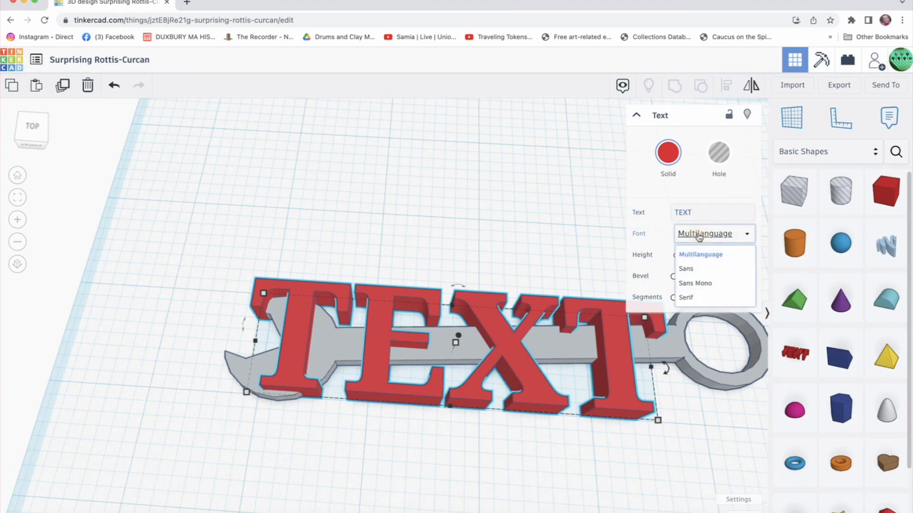
click(685, 268)
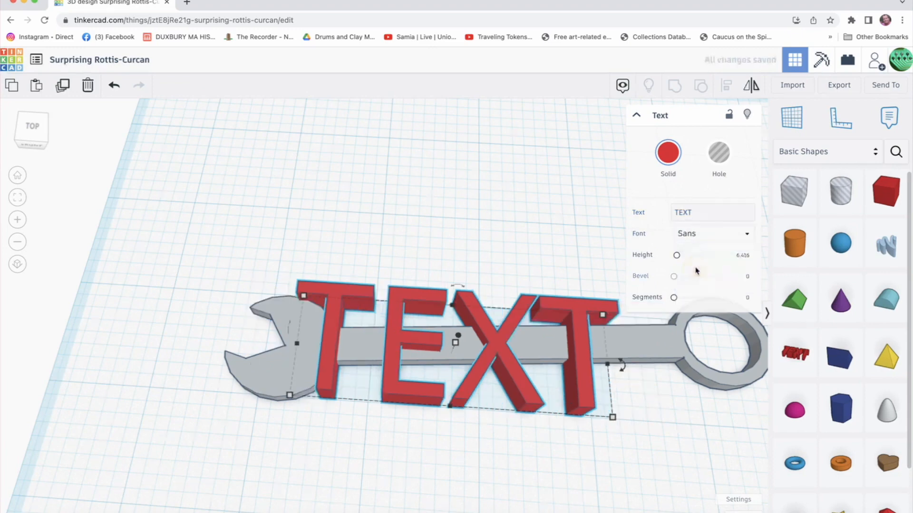
click(710, 212)
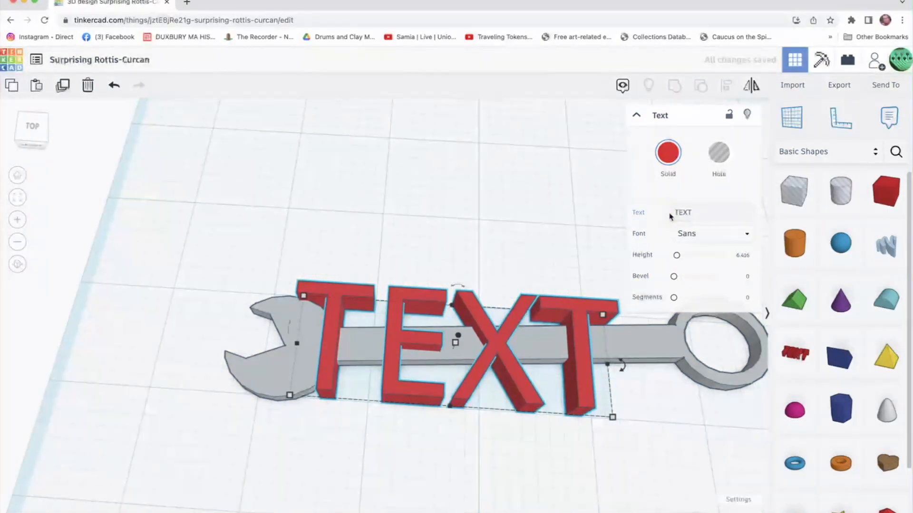
click(711, 212)
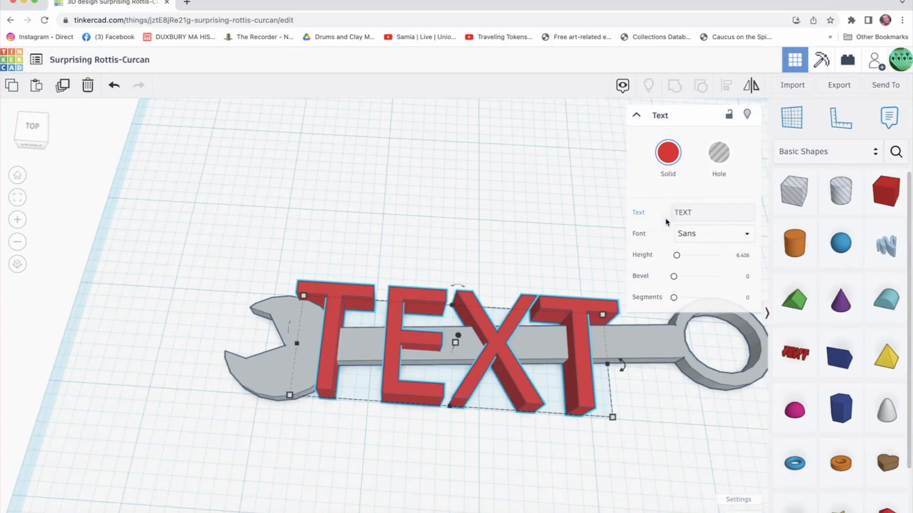
click(711, 213)
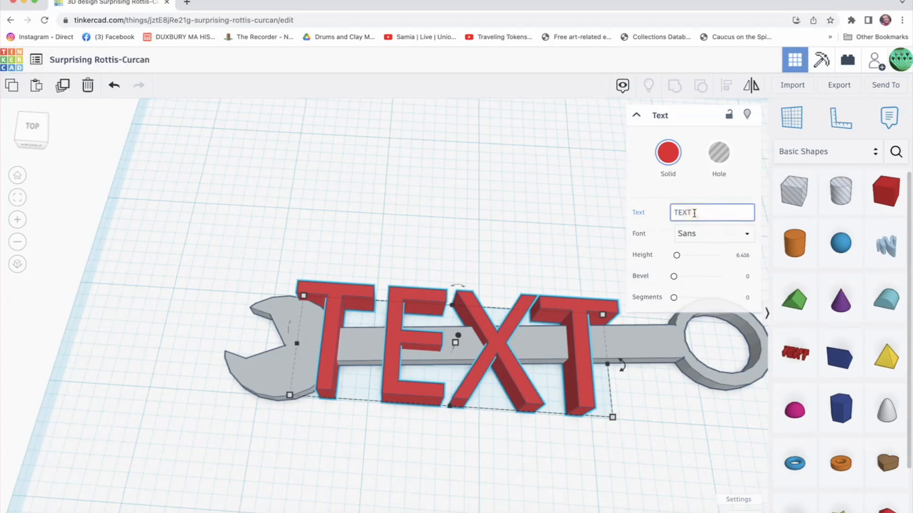
Enter 'AIC 3D OT' as the lettering of the text shape.
text(AI)
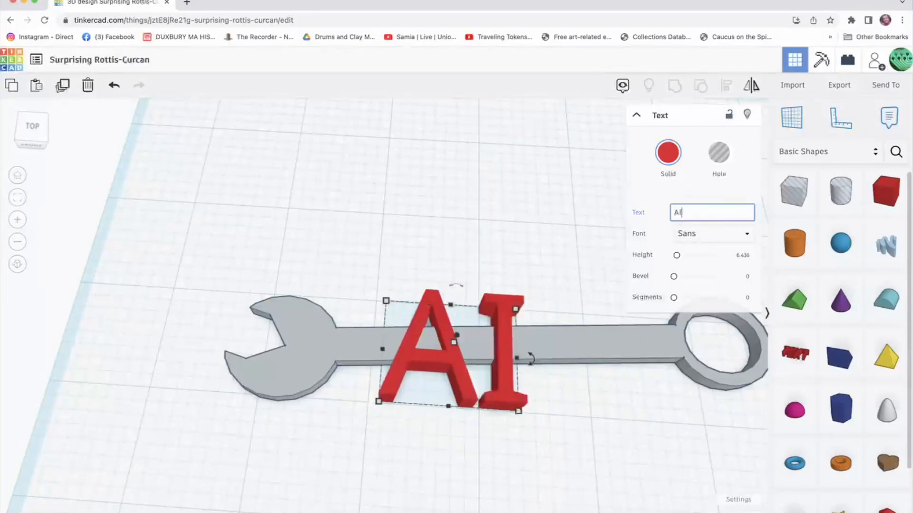
text(C)
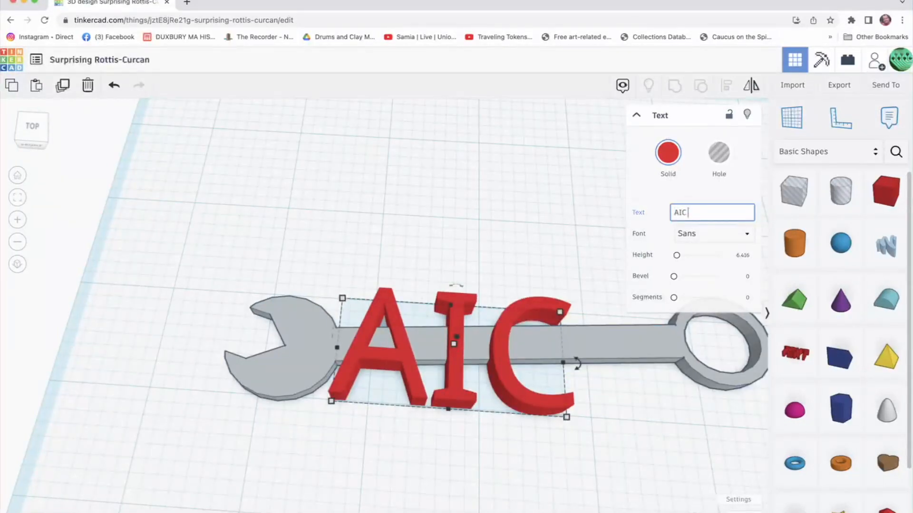
text(3D)
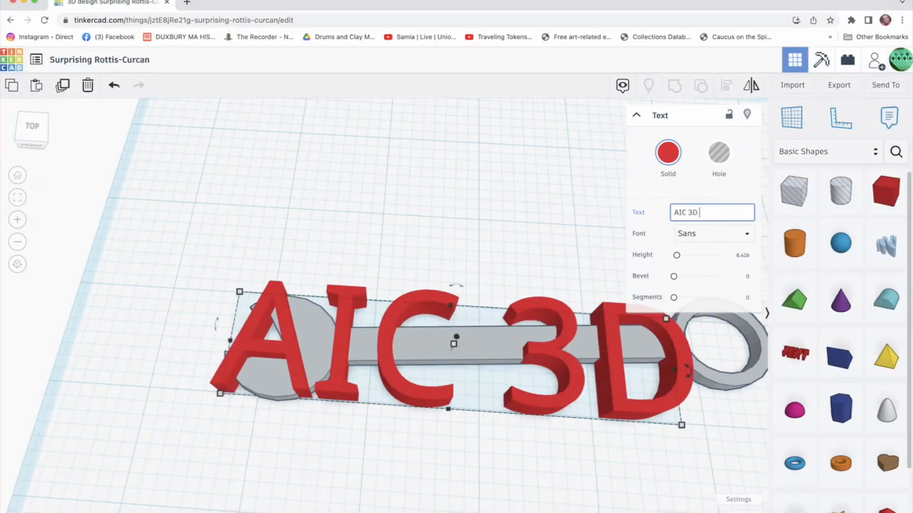
text(OT)
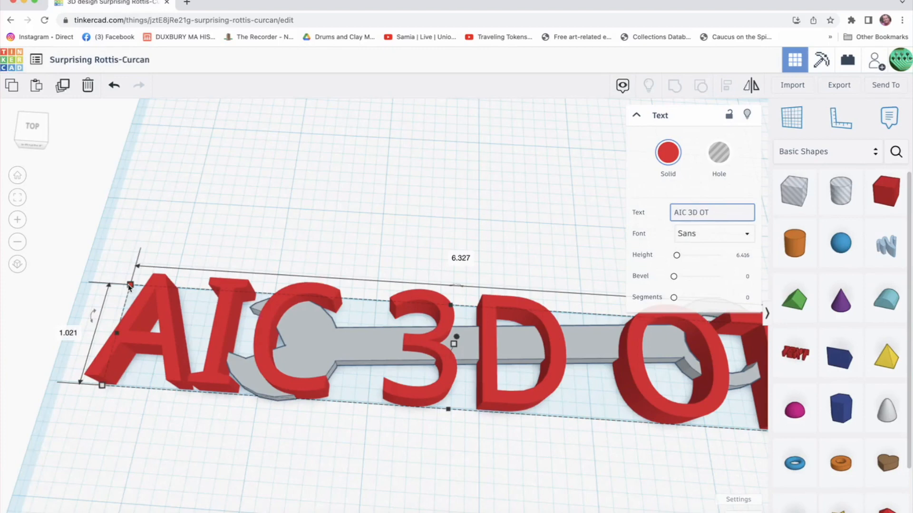
click(712, 212)
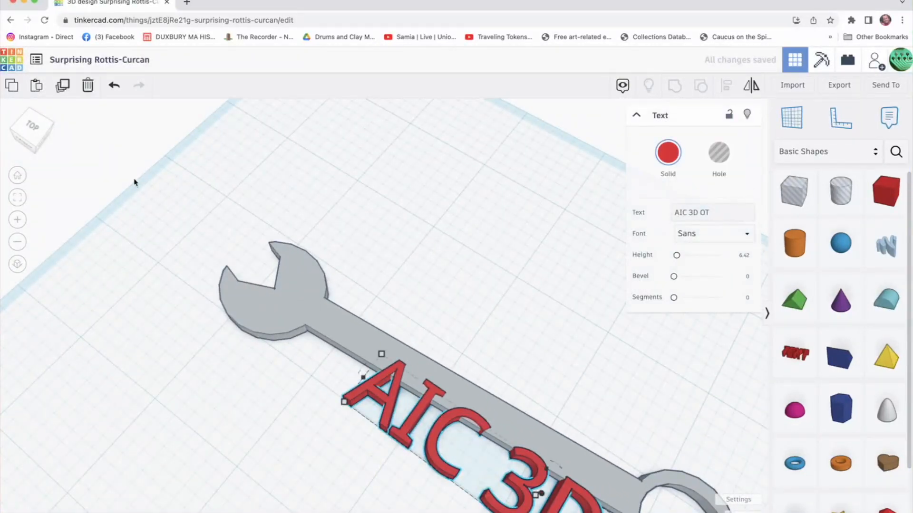
Switch the view and collapse the text's property panel while placing the text on the handle.
click(31, 129)
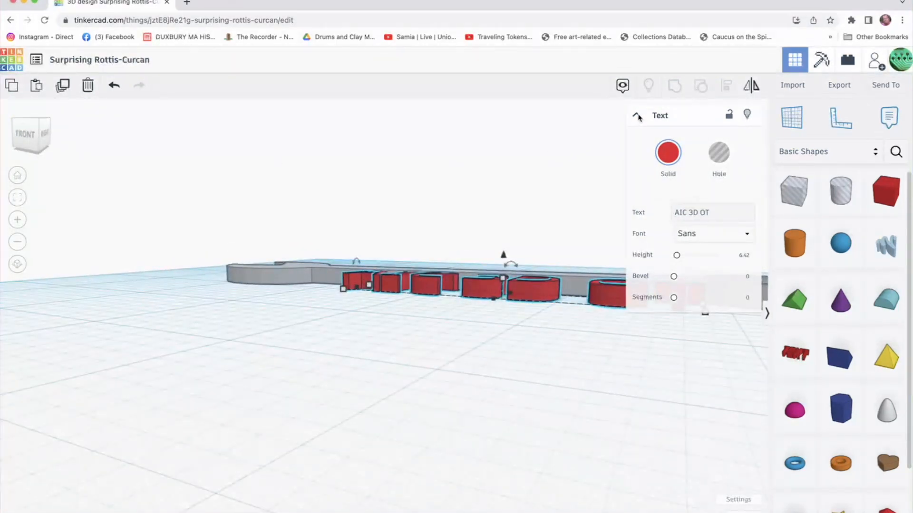
click(637, 114)
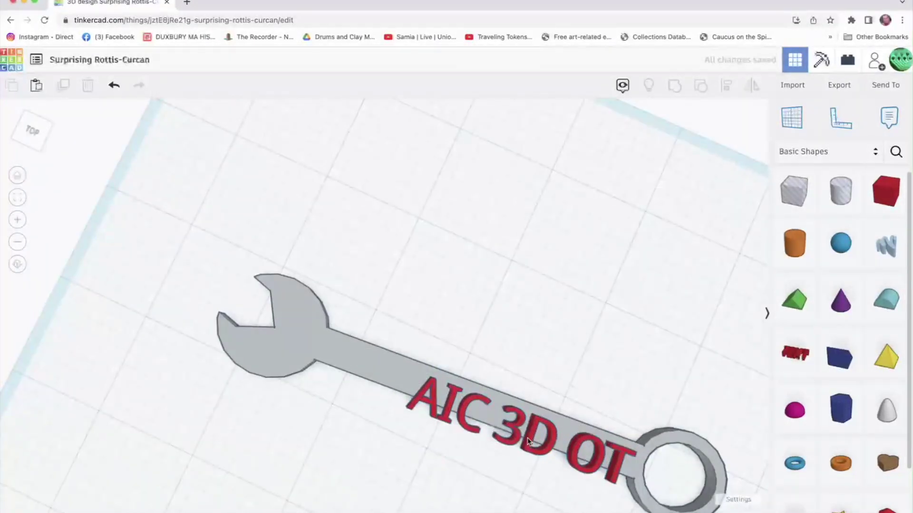
Select the AIC 3D OT text and sink it slightly into the handle top.
click(513, 419)
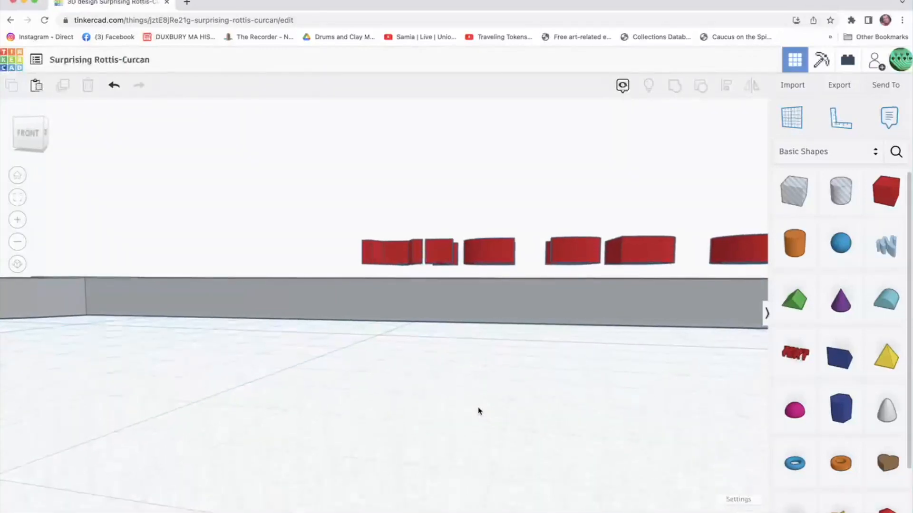
mouse_move(570, 251)
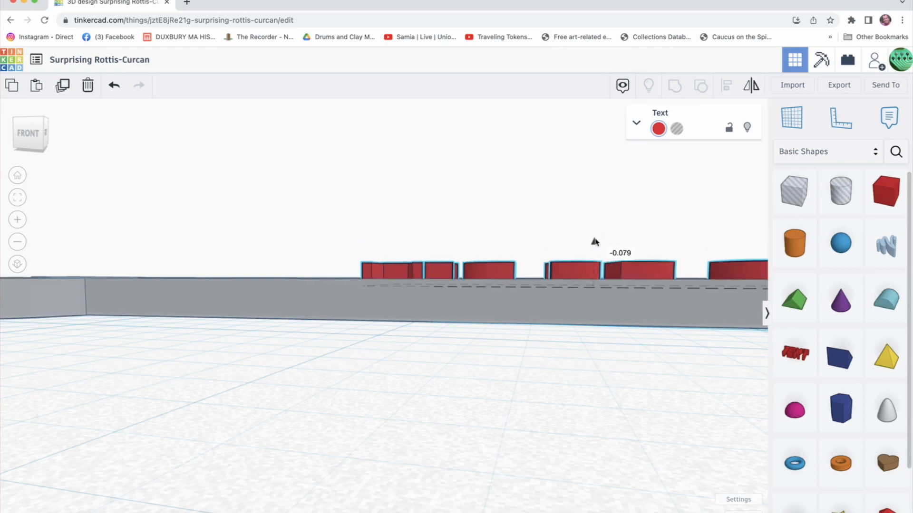
click(574, 267)
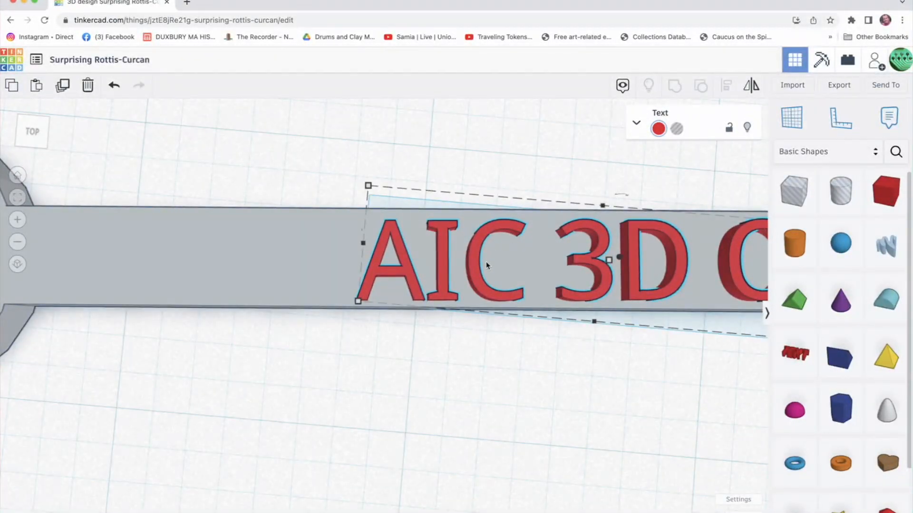
click(415, 146)
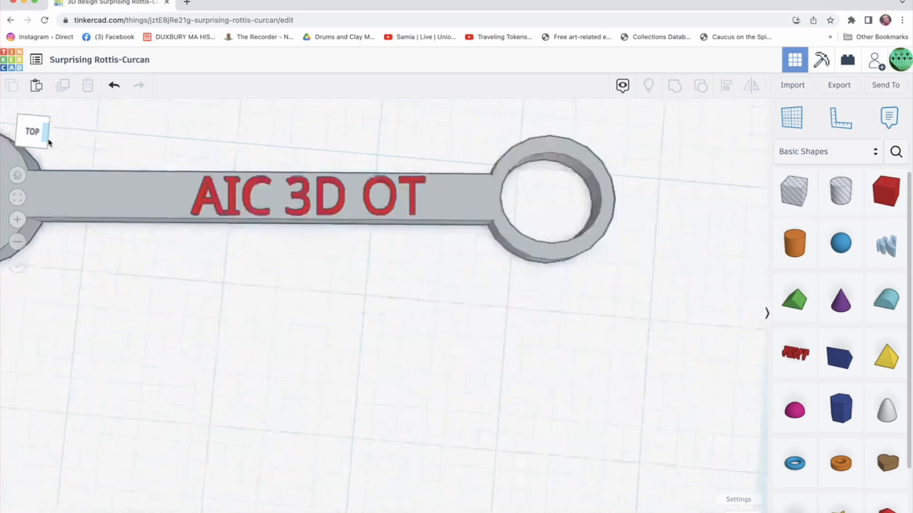
From top view, select the wrench body with the text and group them.
click(30, 131)
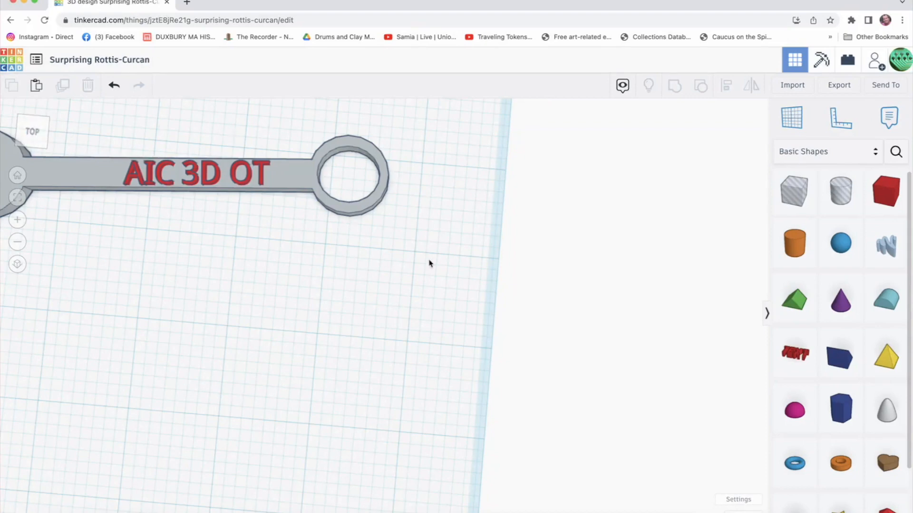
mouse_move(227, 212)
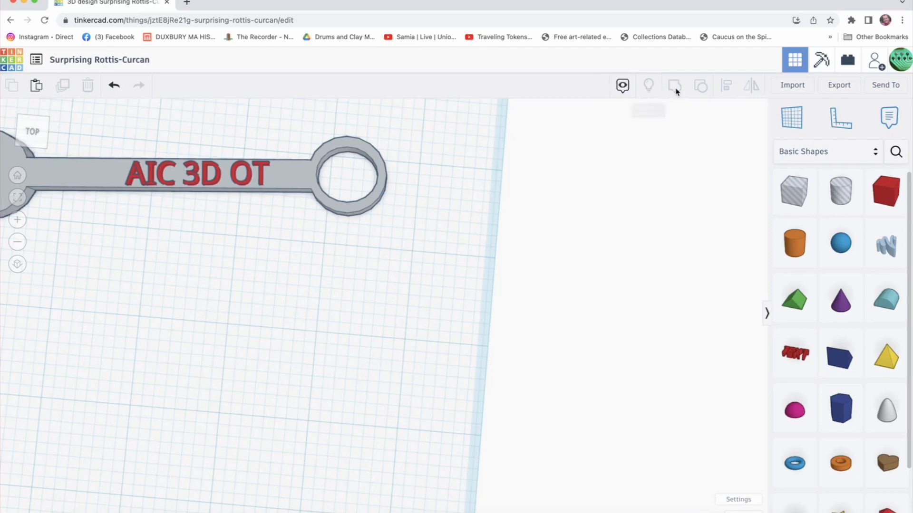
mouse_move(674, 86)
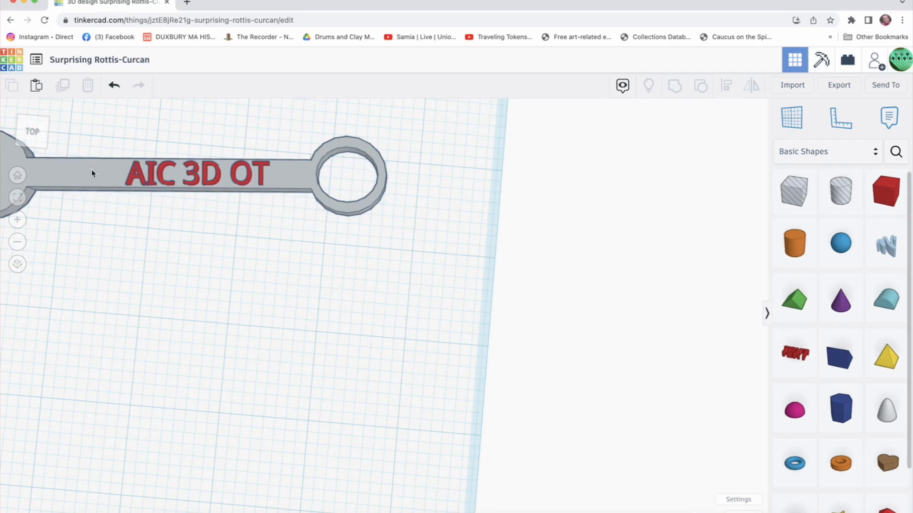
click(204, 175)
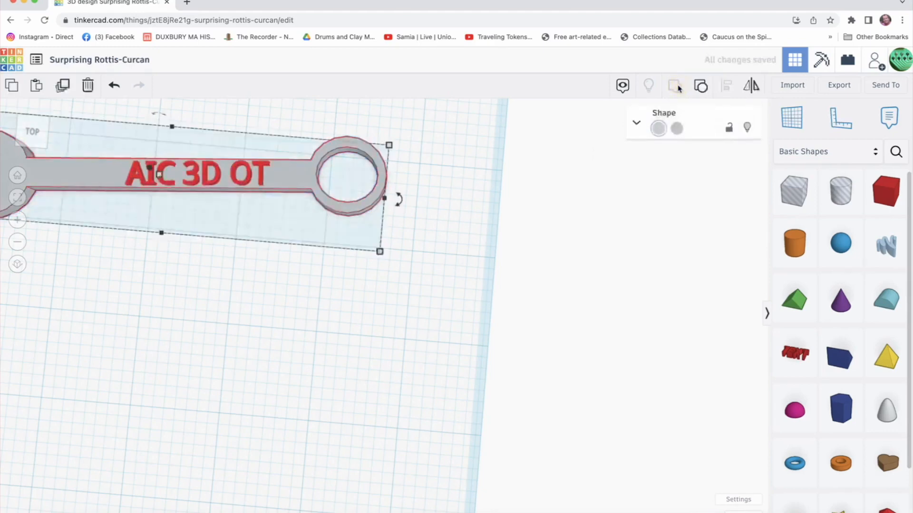
click(139, 344)
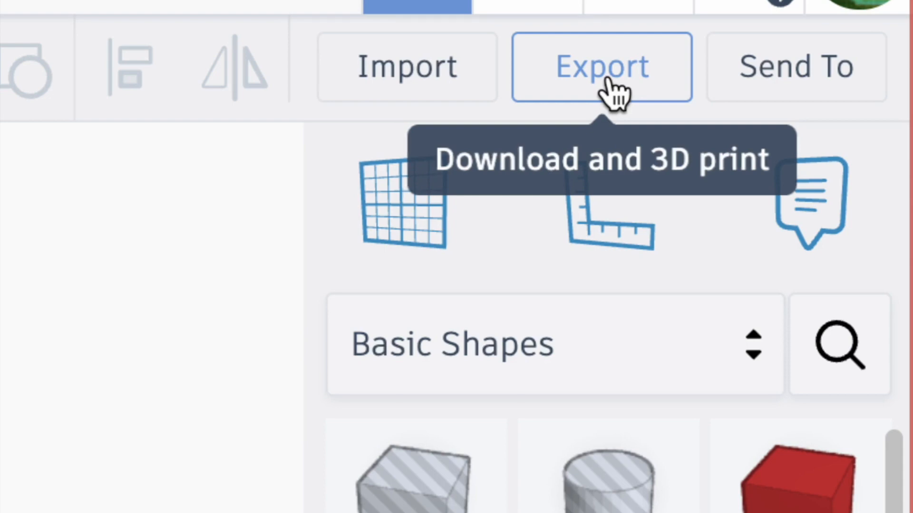
Export everything in the design as an .STL file.
click(601, 66)
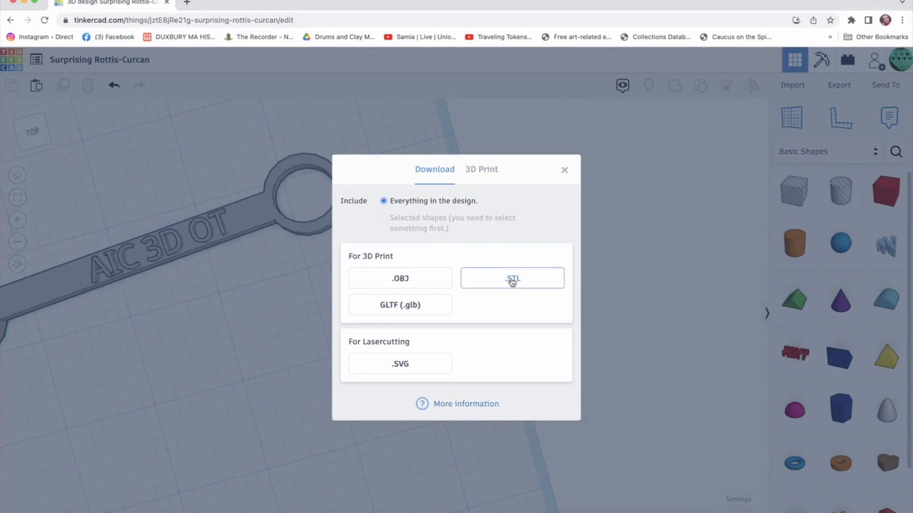
click(511, 279)
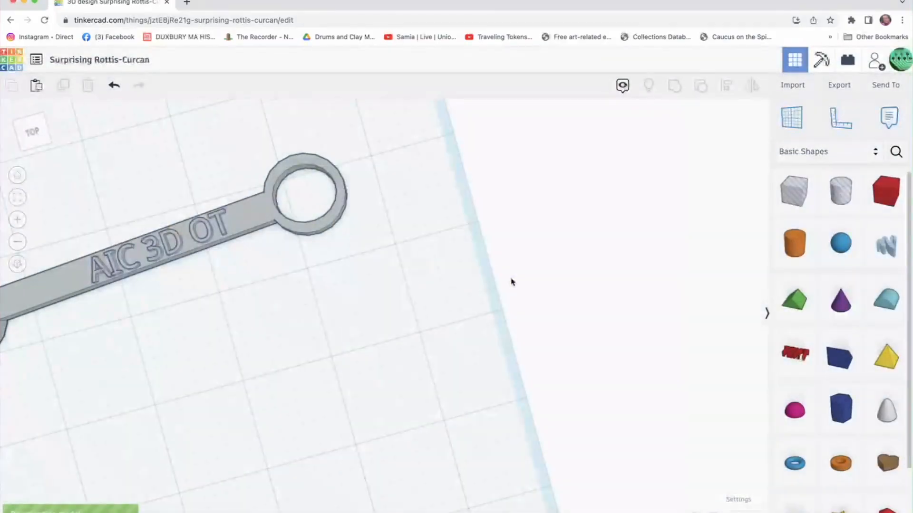
click(839, 84)
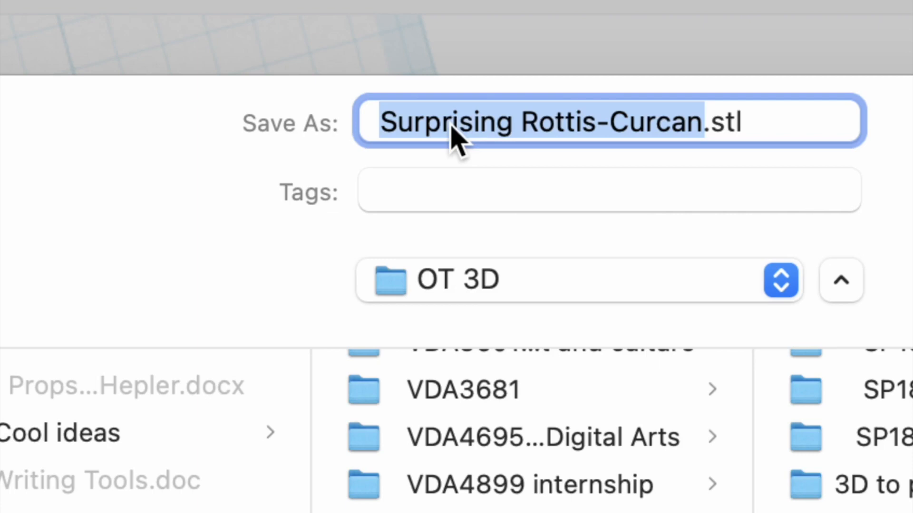
Save the STL as 'OT Wrench with Type John Nordell' in the OT 3D folder.
text(OT Wr.stl)
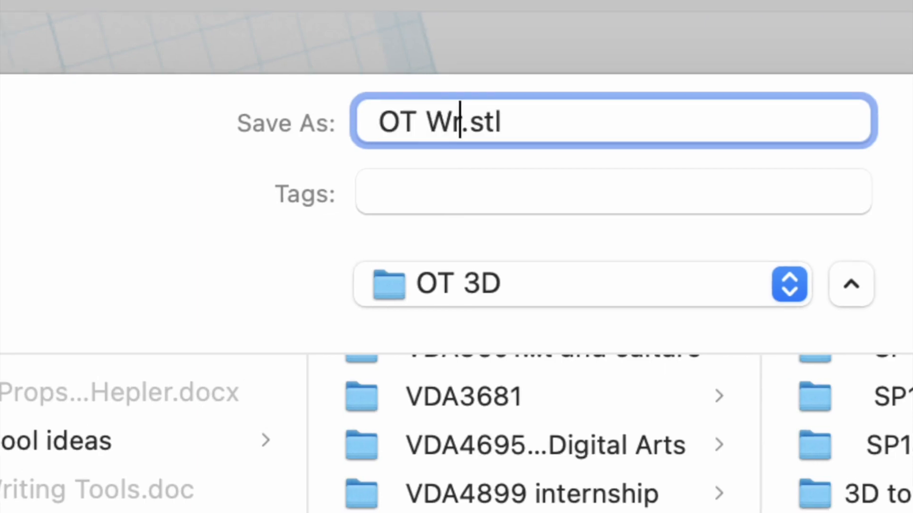
text(enc)
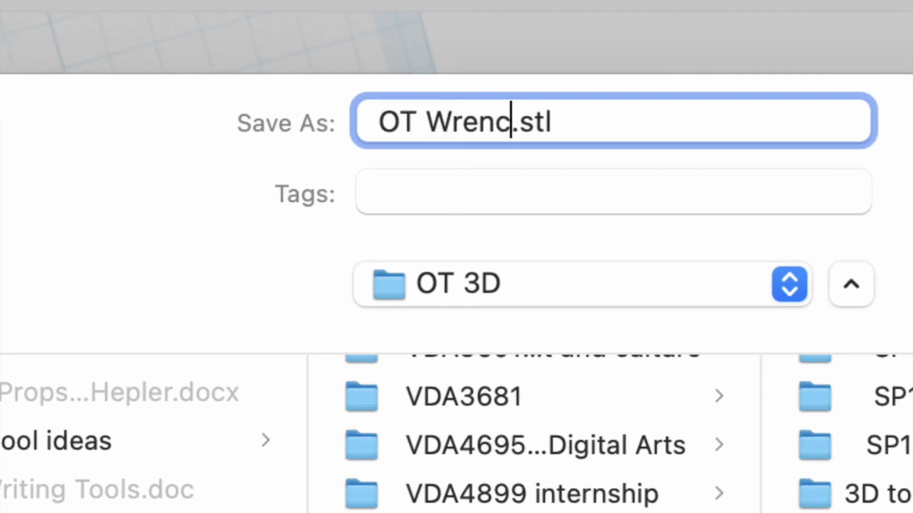
text(h with Typ)
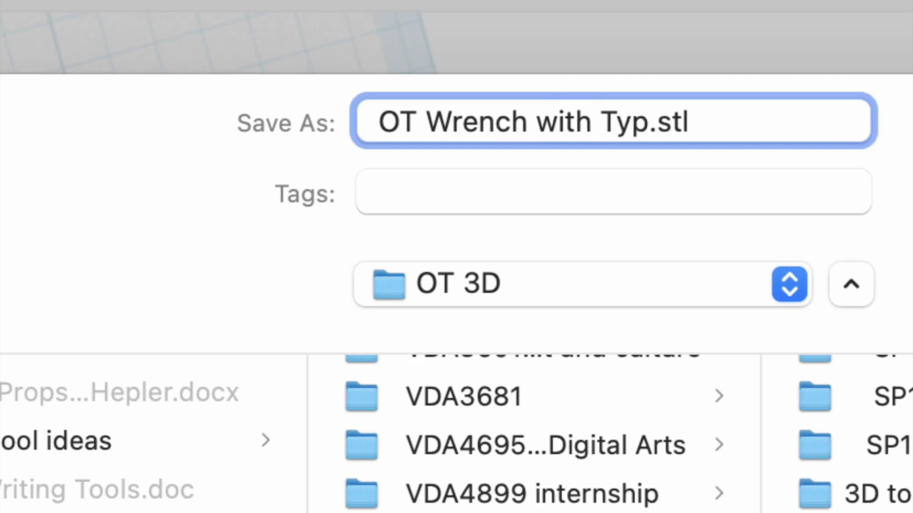
text(e John Nor)
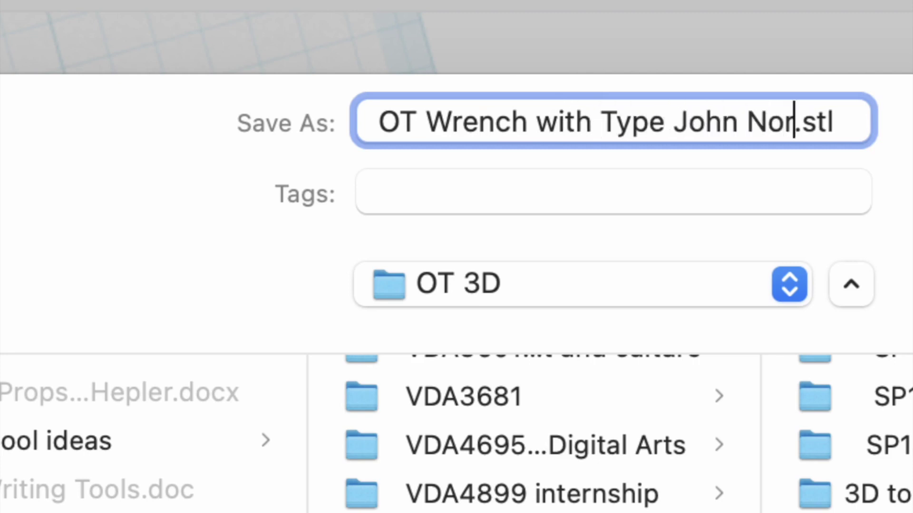
text(dell)
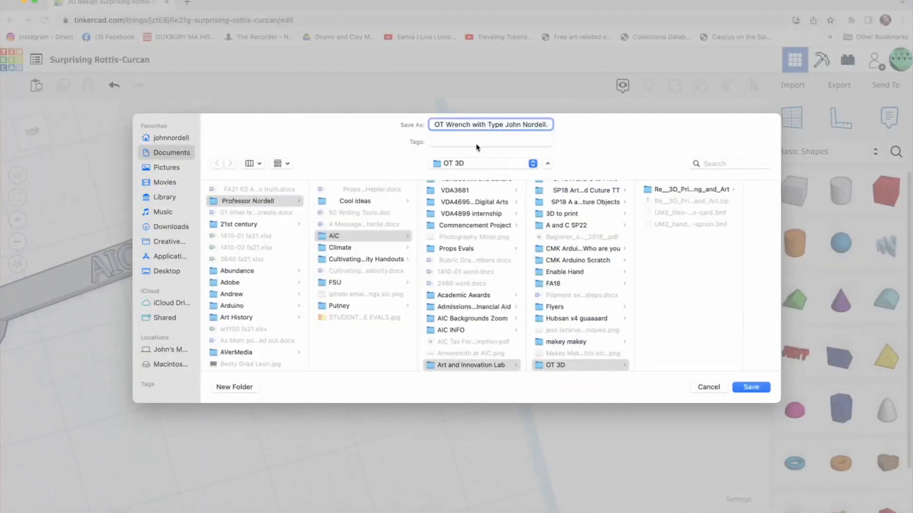
mouse_move(507, 183)
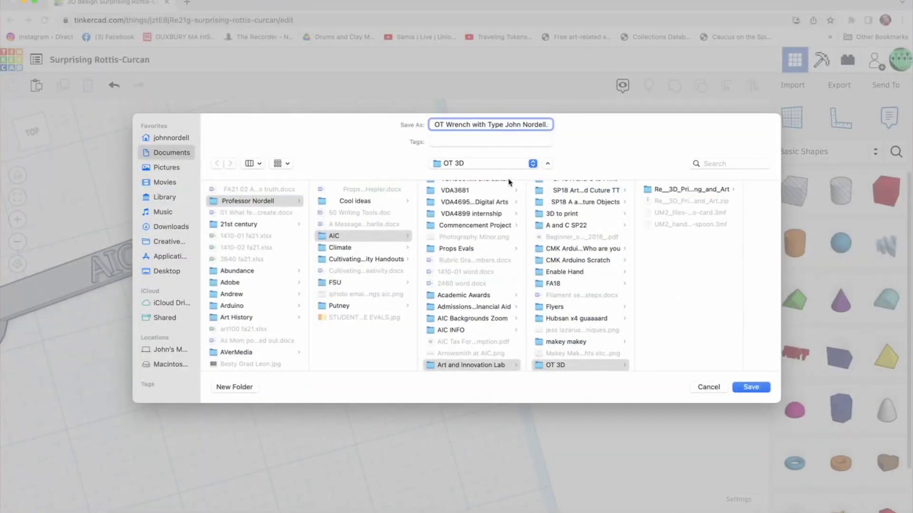
click(750, 387)
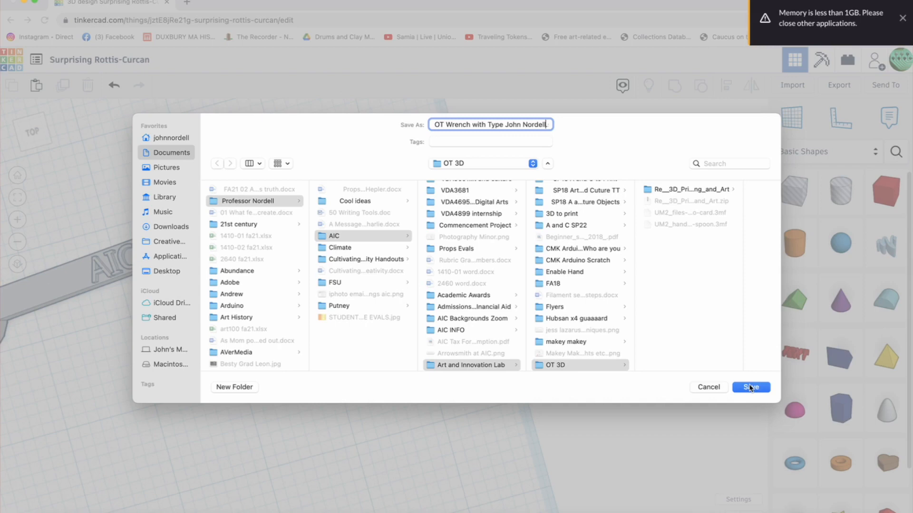
click(750, 387)
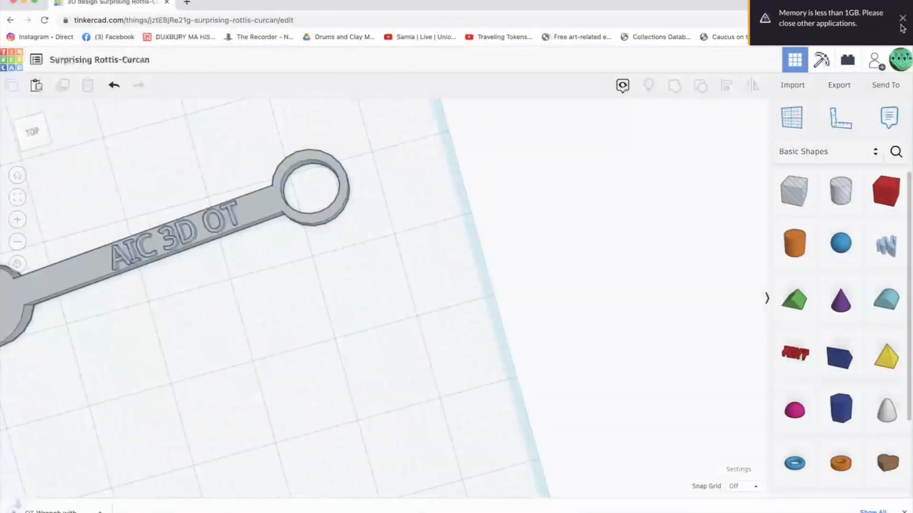
Close the 'Memory is less than 1GB' notification.
click(903, 18)
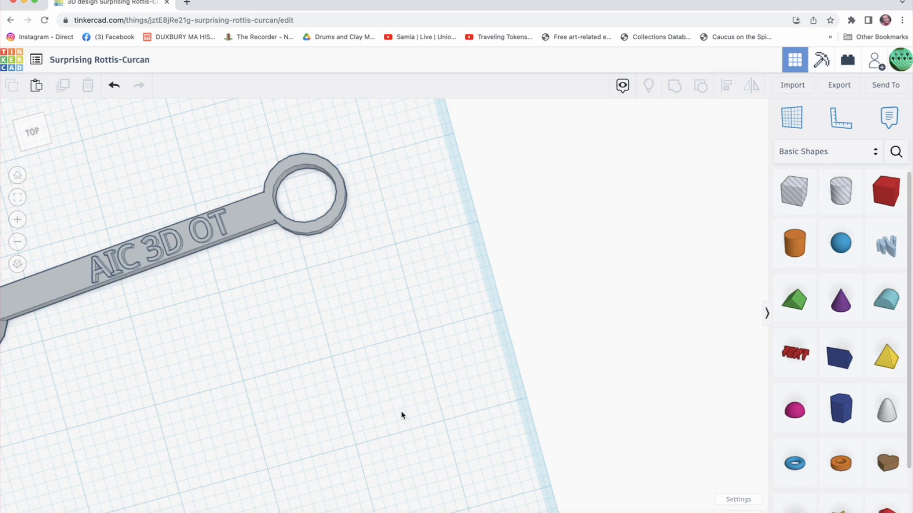
mouse_move(425, 422)
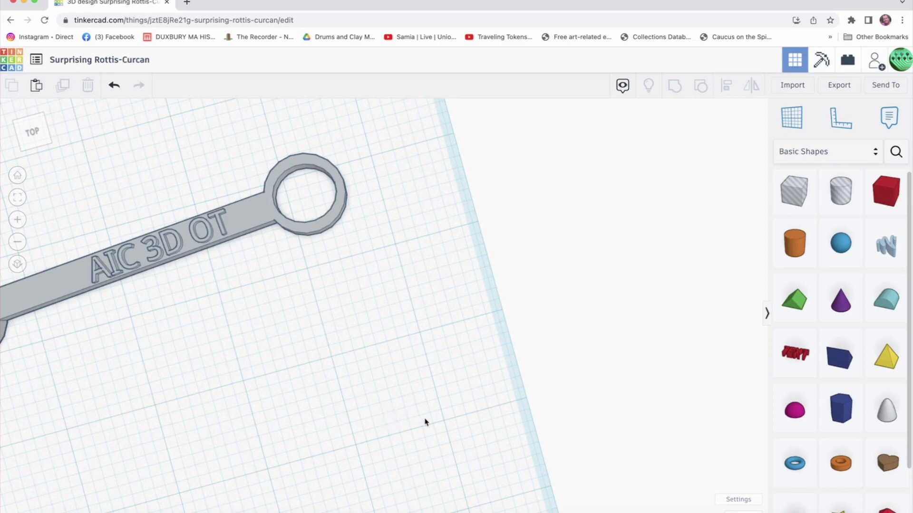